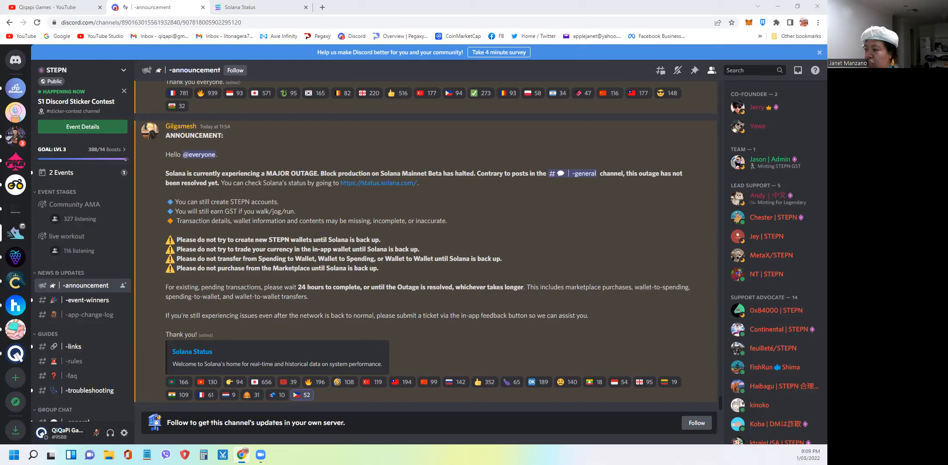
{"action": "mouse_move", "coordinate": [364, 187]}
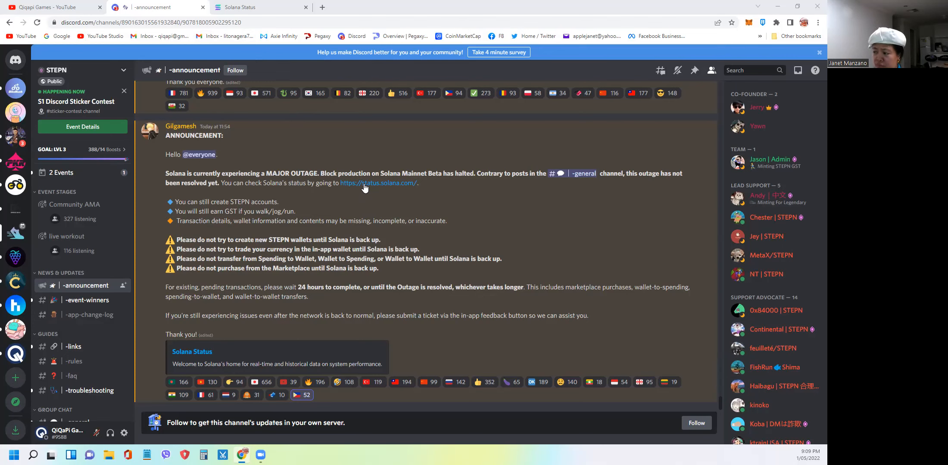
- Follow the status.solana.com link in the STEPN outage announcement
{"action": "left_click", "coordinate": [242, 7]}
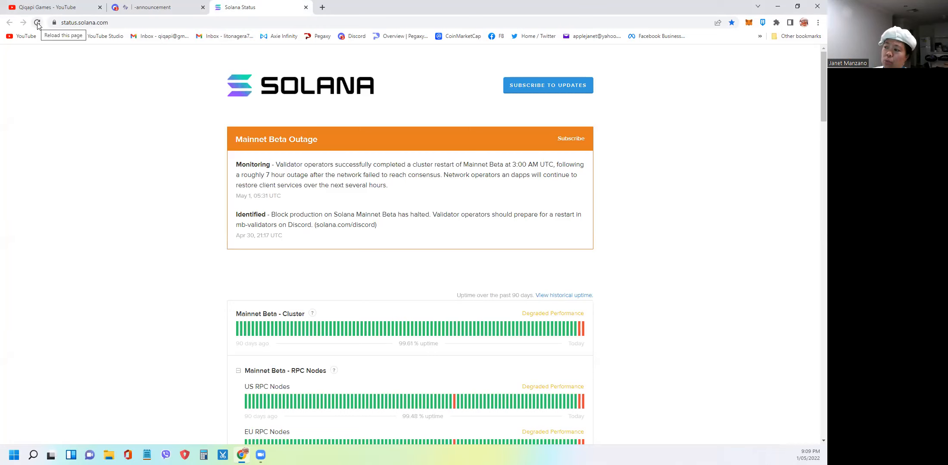
- Reload status.solana.com for the latest Mainnet Beta outage updates
{"action": "left_click", "coordinate": [37, 22]}
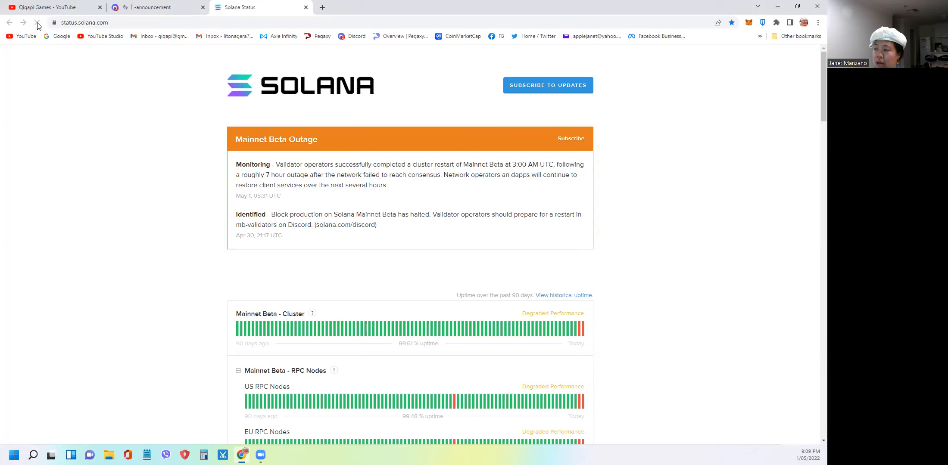
{"action": "mouse_move", "coordinate": [104, 105]}
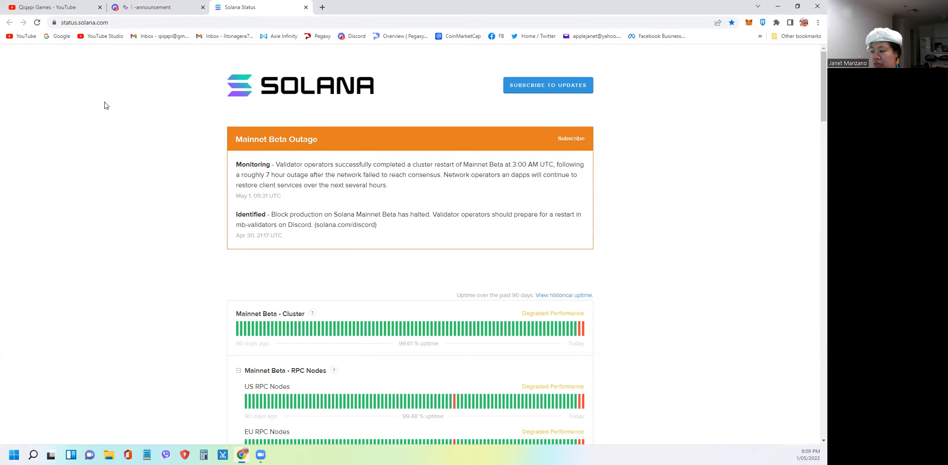
- Scroll past the uptime bars down to the Ping tx_loss (mainnet-beta) chart in System Metrics
{"action": "scroll", "scroll_direction": "down", "scroll_amount": 3}
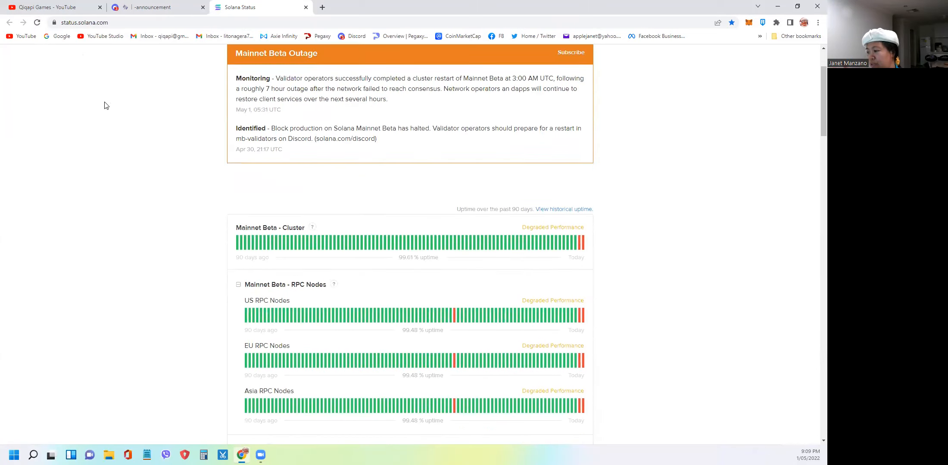
{"action": "scroll", "scroll_direction": "down", "scroll_amount": 3}
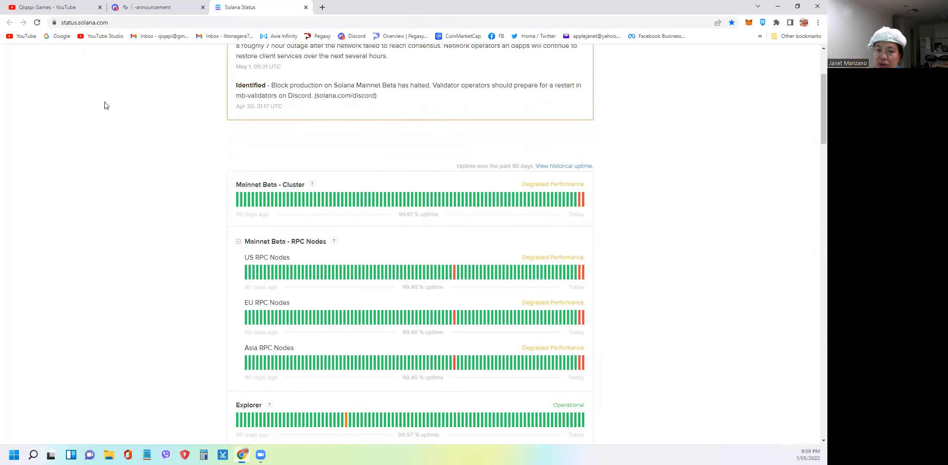
{"action": "scroll", "scroll_direction": "down", "scroll_amount": 3}
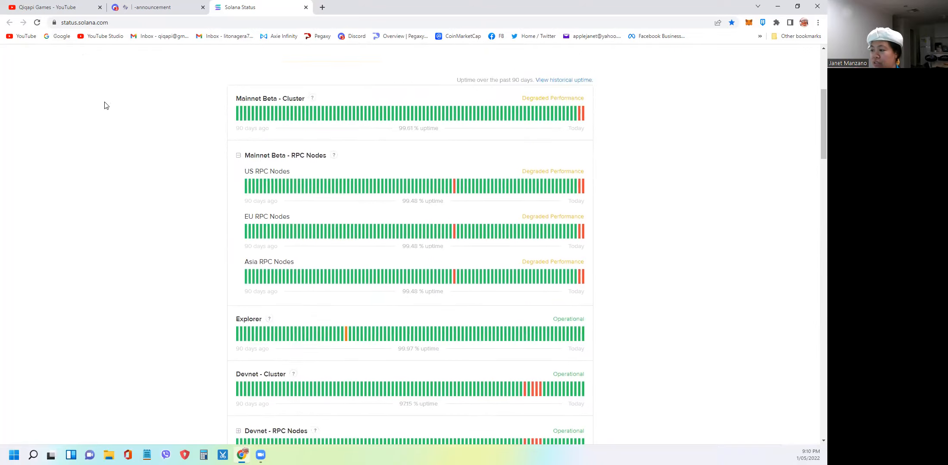
{"action": "scroll", "scroll_direction": "down", "scroll_amount": 3}
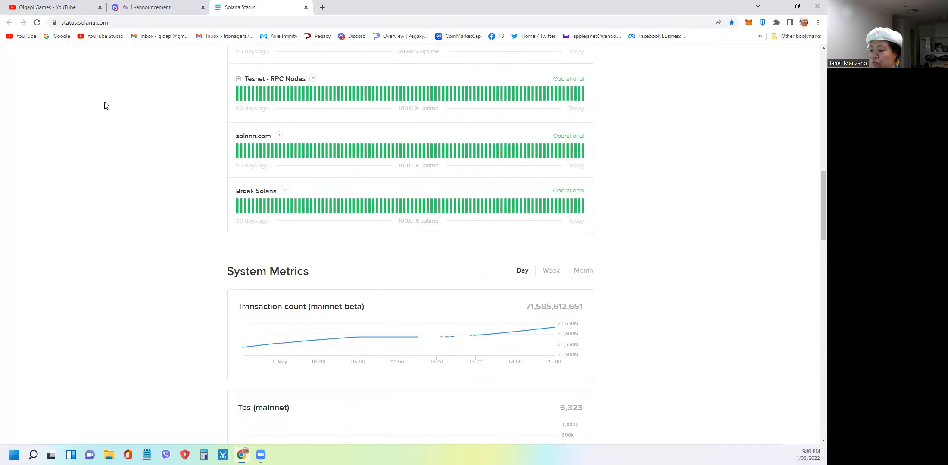
{"action": "scroll", "scroll_direction": "down", "scroll_amount": 3}
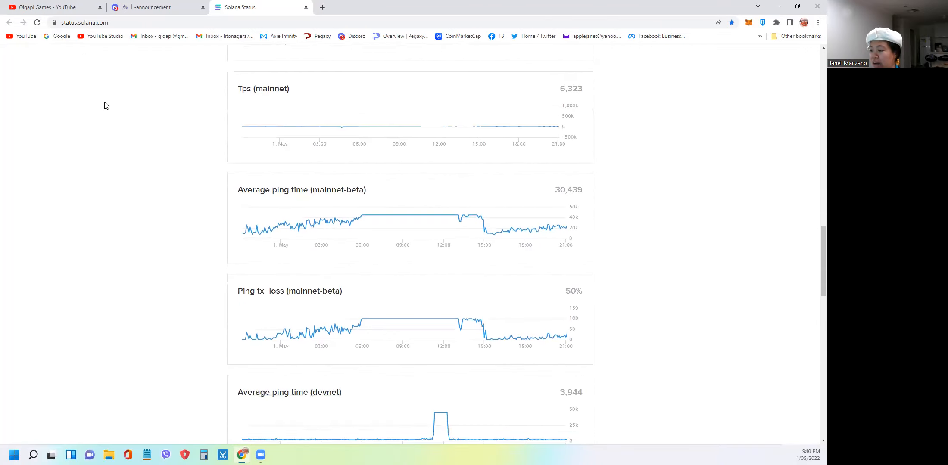
{"action": "scroll", "scroll_direction": "down", "scroll_amount": 3}
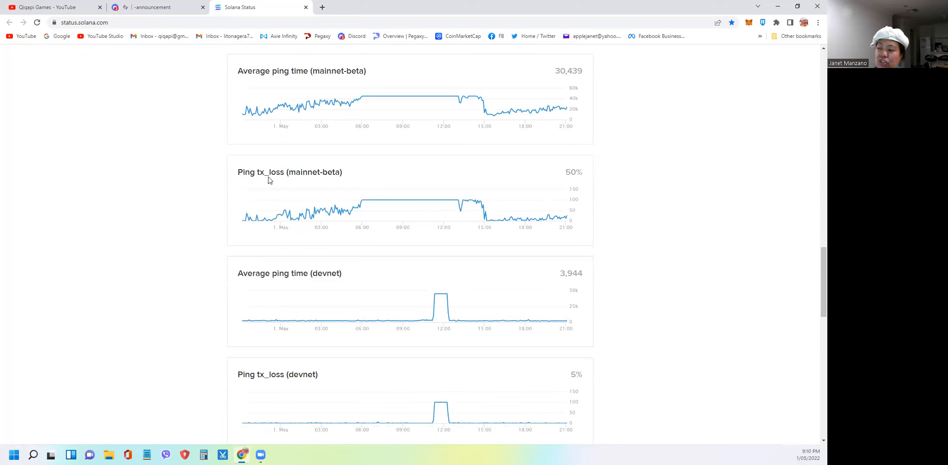
{"action": "left_click_drag", "start_coordinate": [238, 172], "coordinate": [313, 172]}
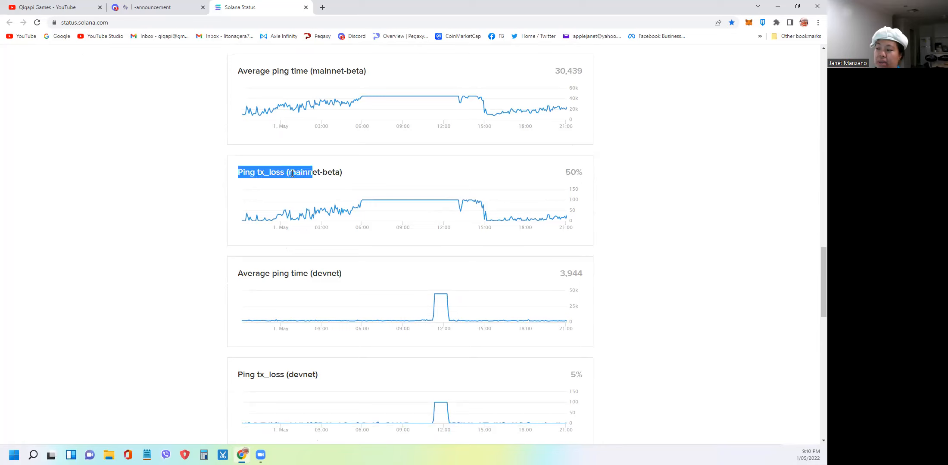
{"action": "left_click", "coordinate": [349, 179]}
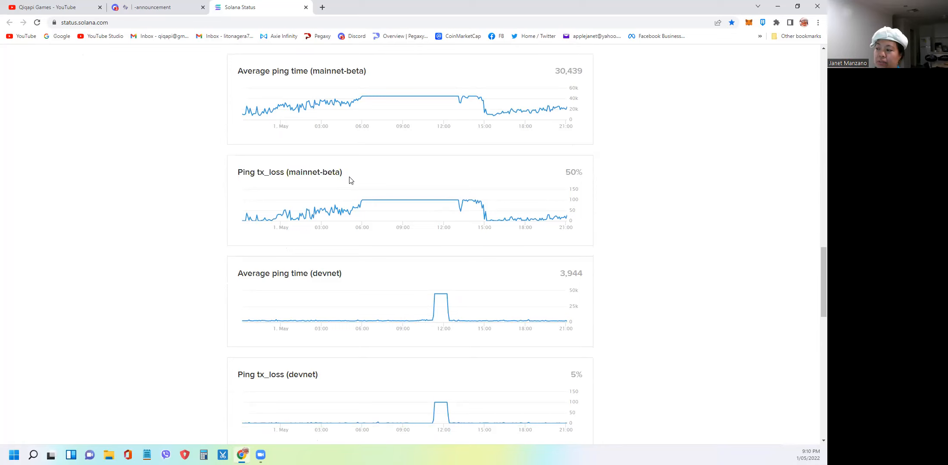
{"action": "double_click", "coordinate": [289, 172]}
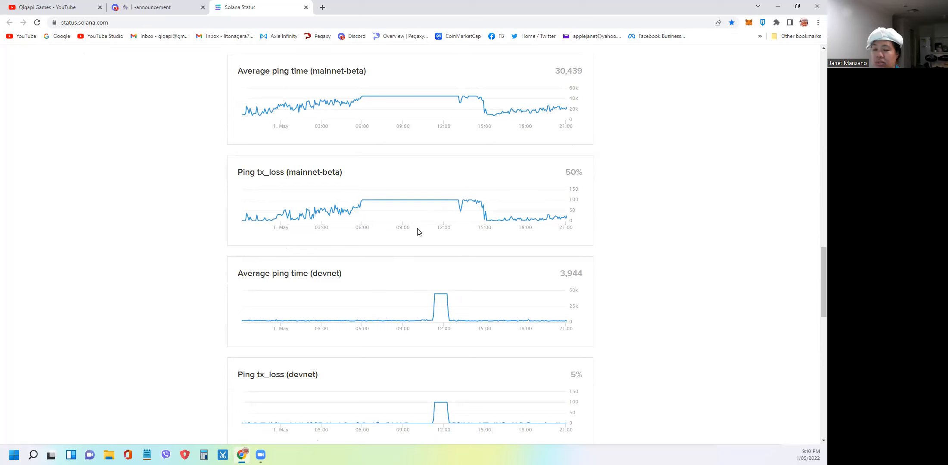
{"action": "mouse_move", "coordinate": [519, 220]}
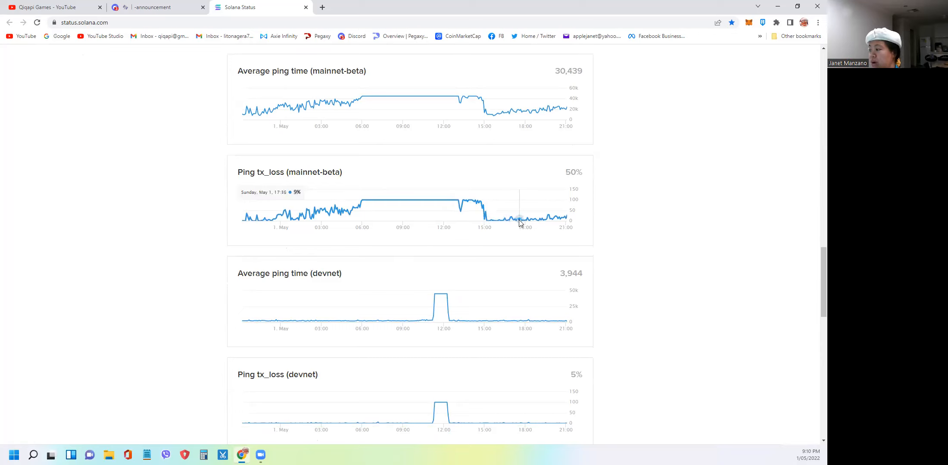
{"action": "mouse_move", "coordinate": [564, 218]}
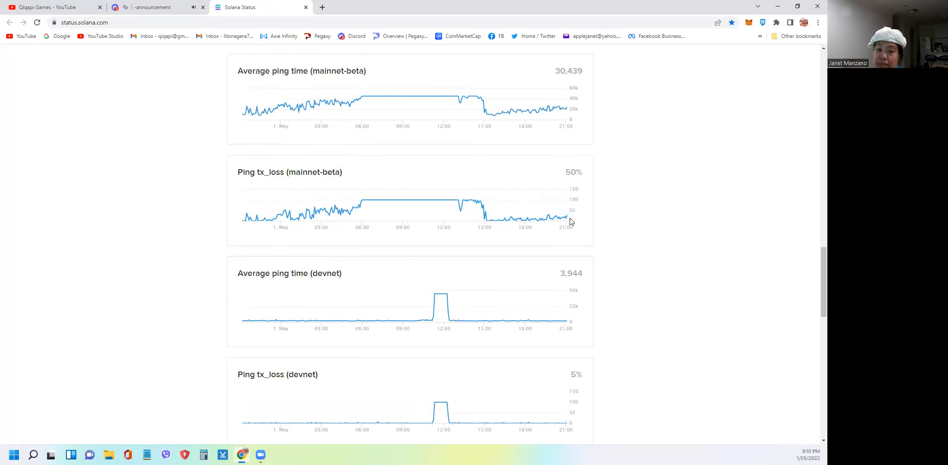
{"action": "mouse_move", "coordinate": [566, 221]}
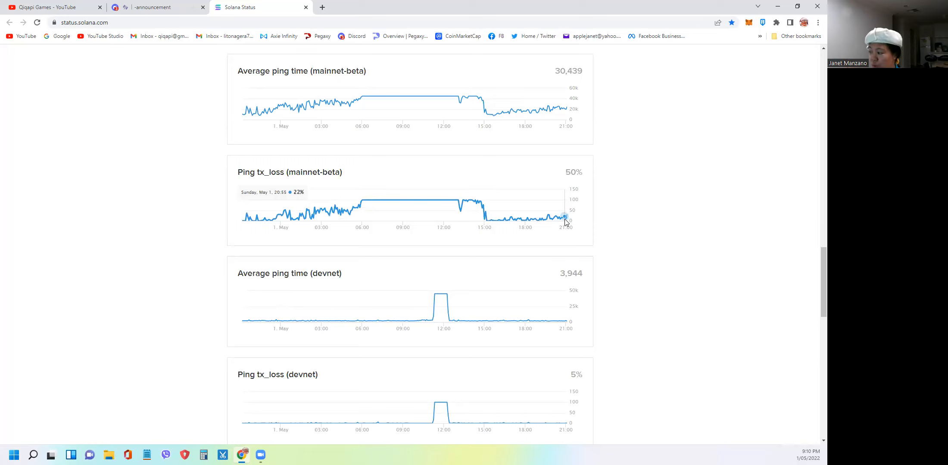
{"action": "mouse_move", "coordinate": [567, 217]}
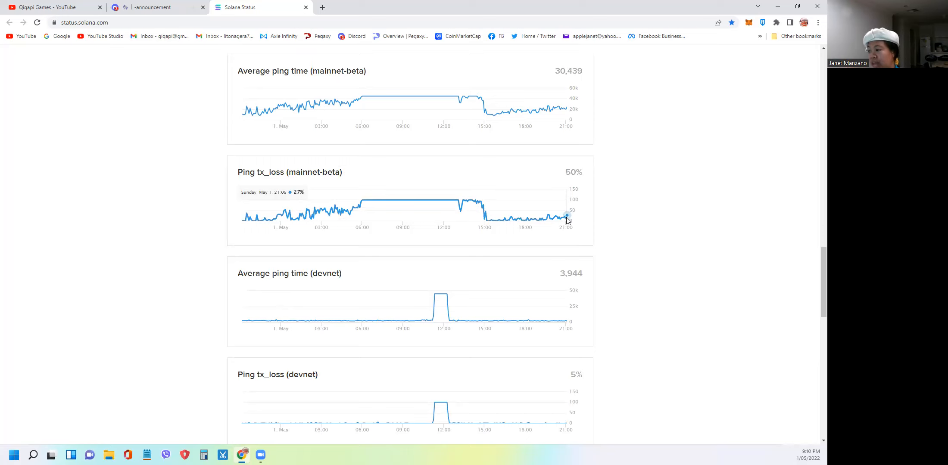
{"action": "mouse_move", "coordinate": [555, 219]}
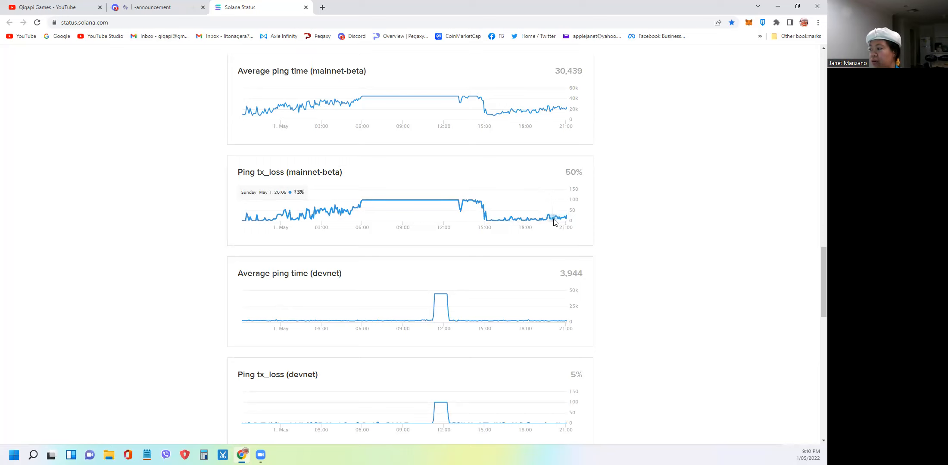
{"action": "mouse_move", "coordinate": [568, 219]}
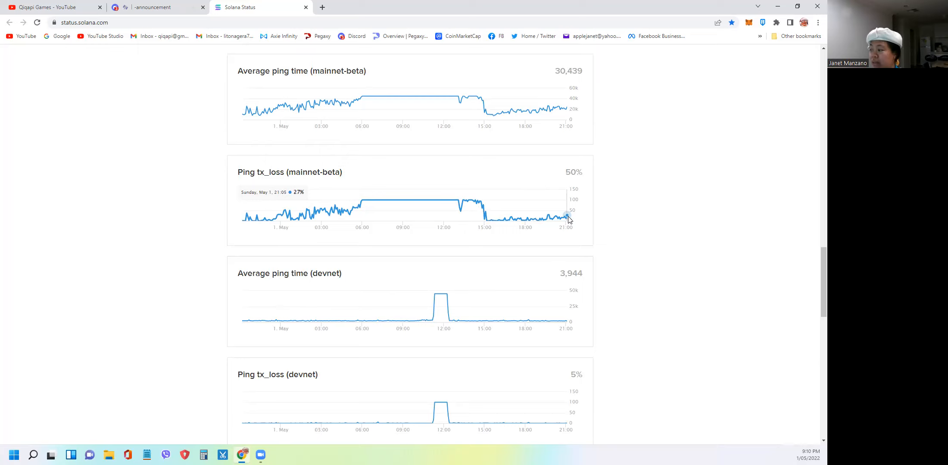
{"action": "mouse_move", "coordinate": [562, 221]}
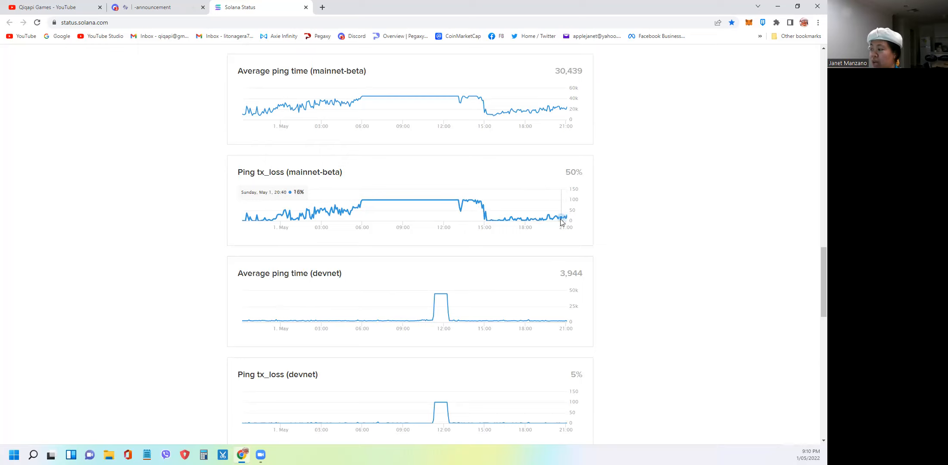
{"action": "mouse_move", "coordinate": [542, 226]}
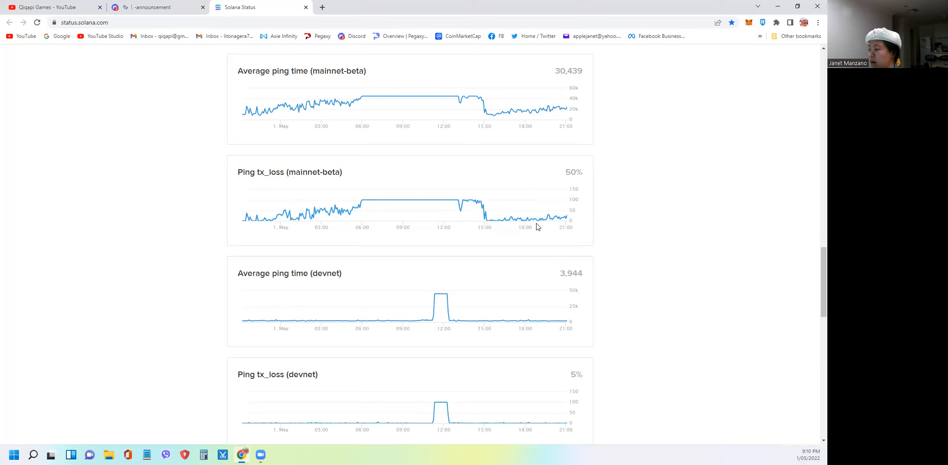
{"action": "mouse_move", "coordinate": [537, 224]}
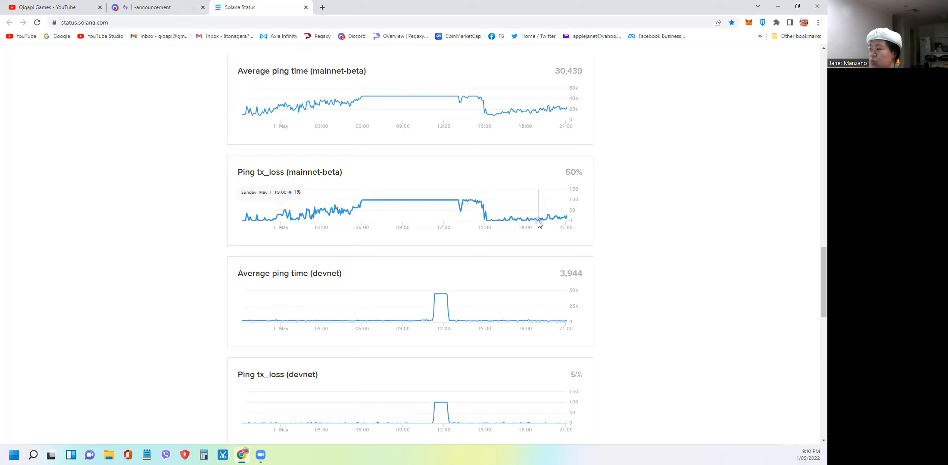
{"action": "mouse_move", "coordinate": [540, 224]}
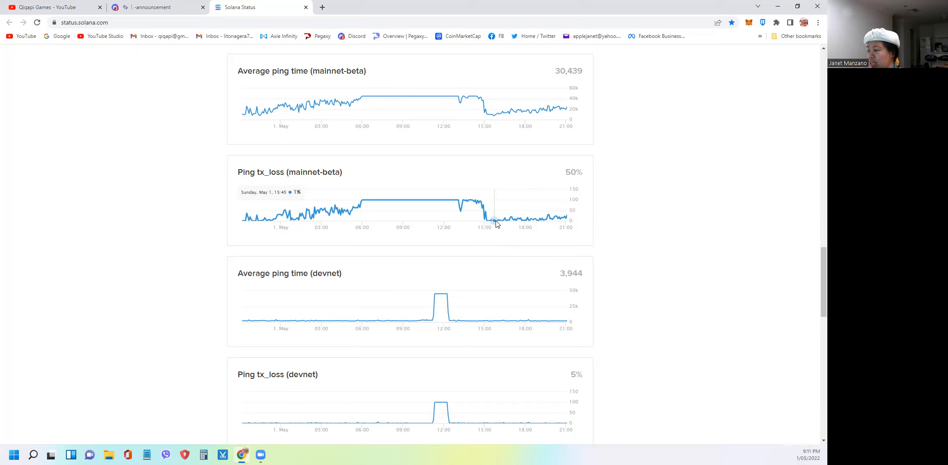
{"action": "mouse_move", "coordinate": [497, 221]}
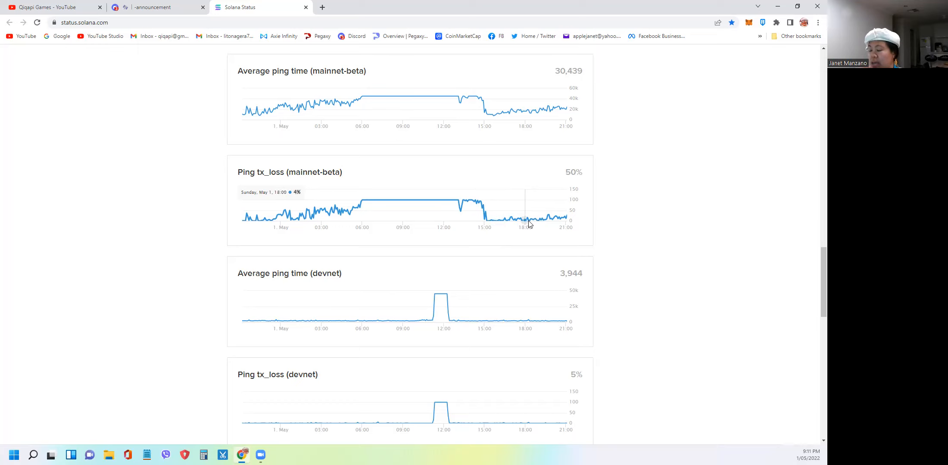
{"action": "mouse_move", "coordinate": [649, 245]}
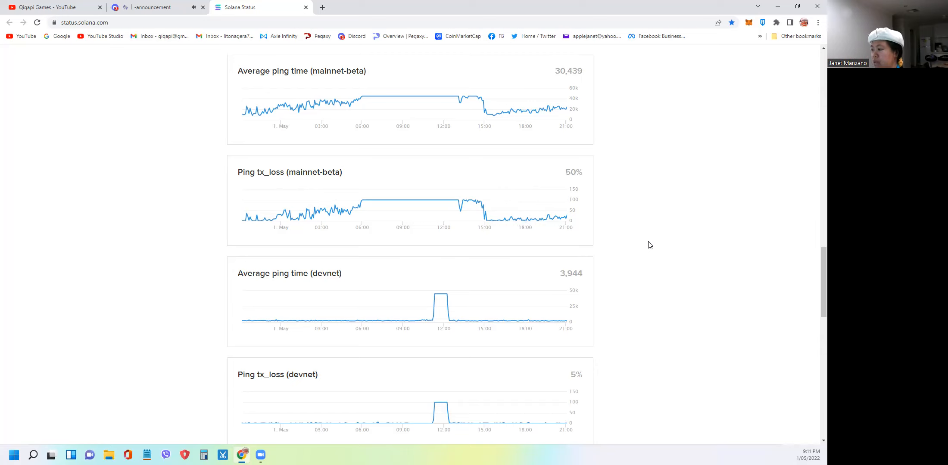
{"action": "mouse_move", "coordinate": [557, 219]}
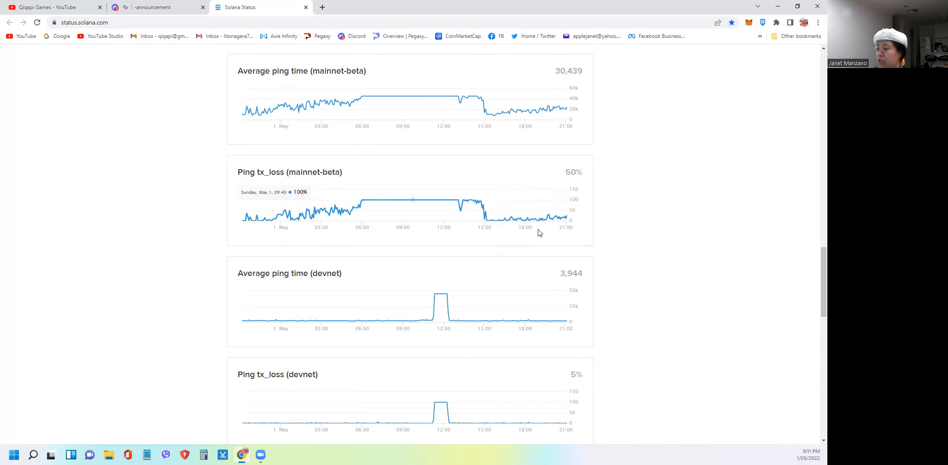
{"action": "mouse_move", "coordinate": [567, 216]}
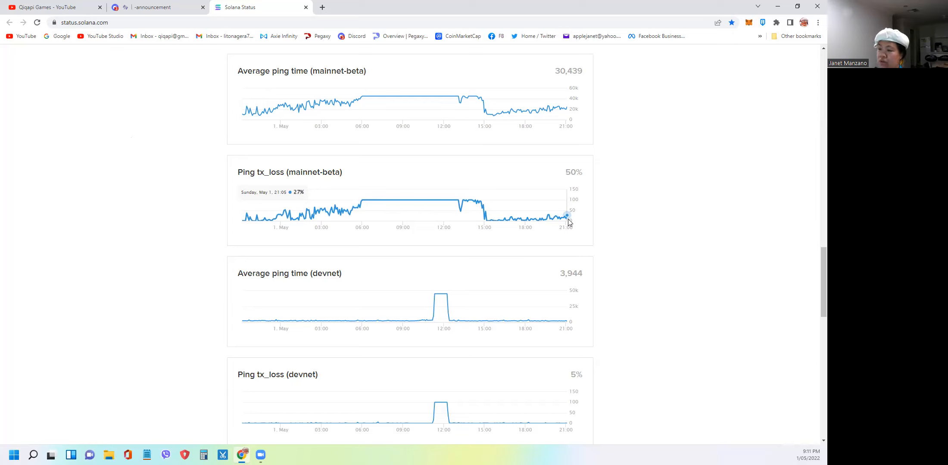
{"action": "mouse_move", "coordinate": [555, 219]}
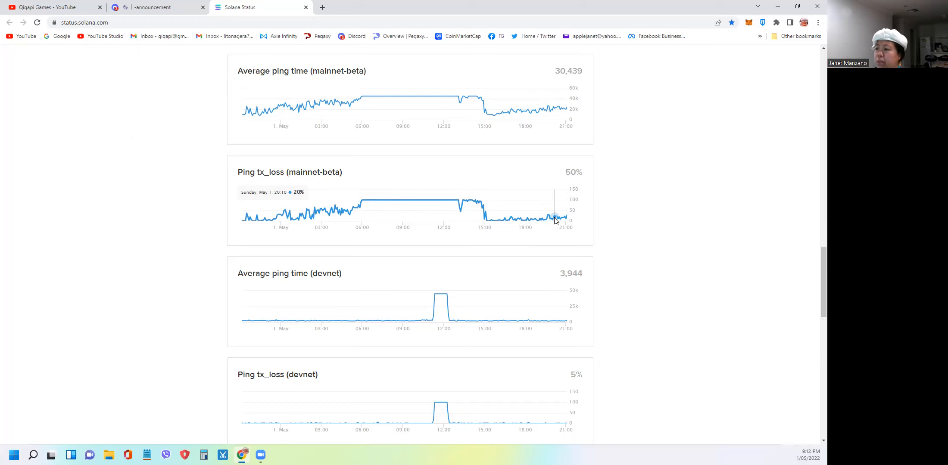
{"action": "mouse_move", "coordinate": [70, 32]}
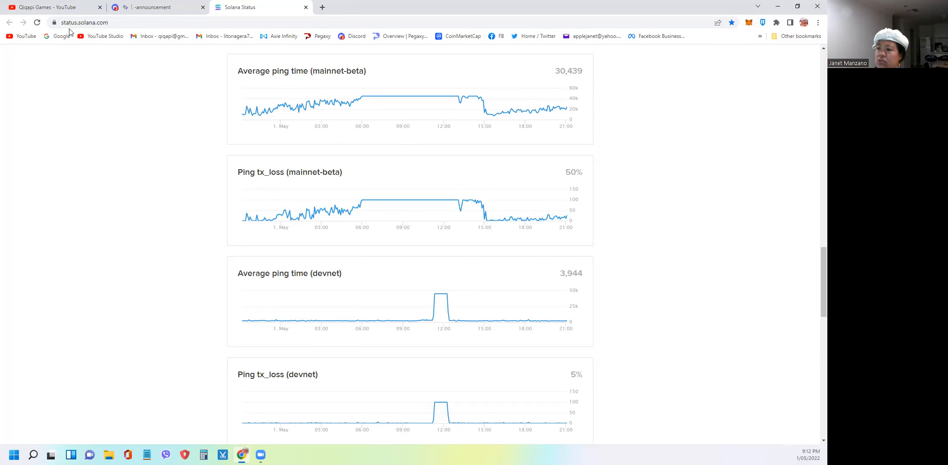
- Switch back to the STEPN outage announcement in Discord
{"action": "left_click", "coordinate": [155, 7]}
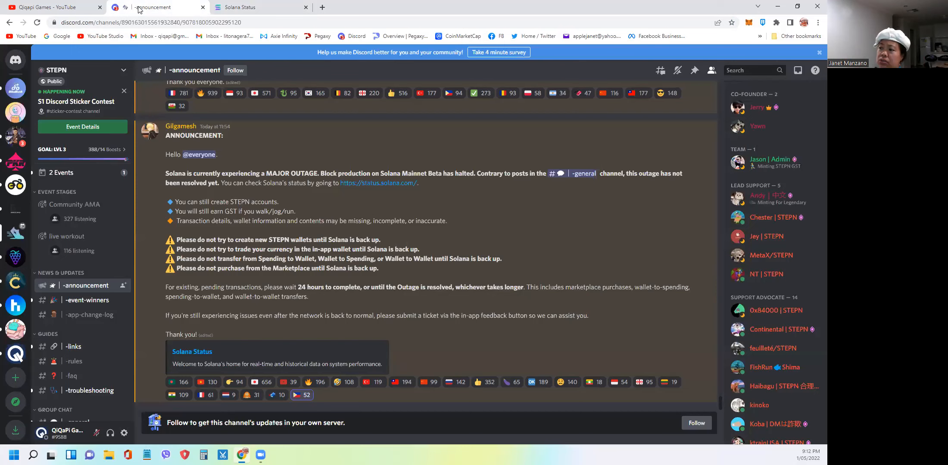